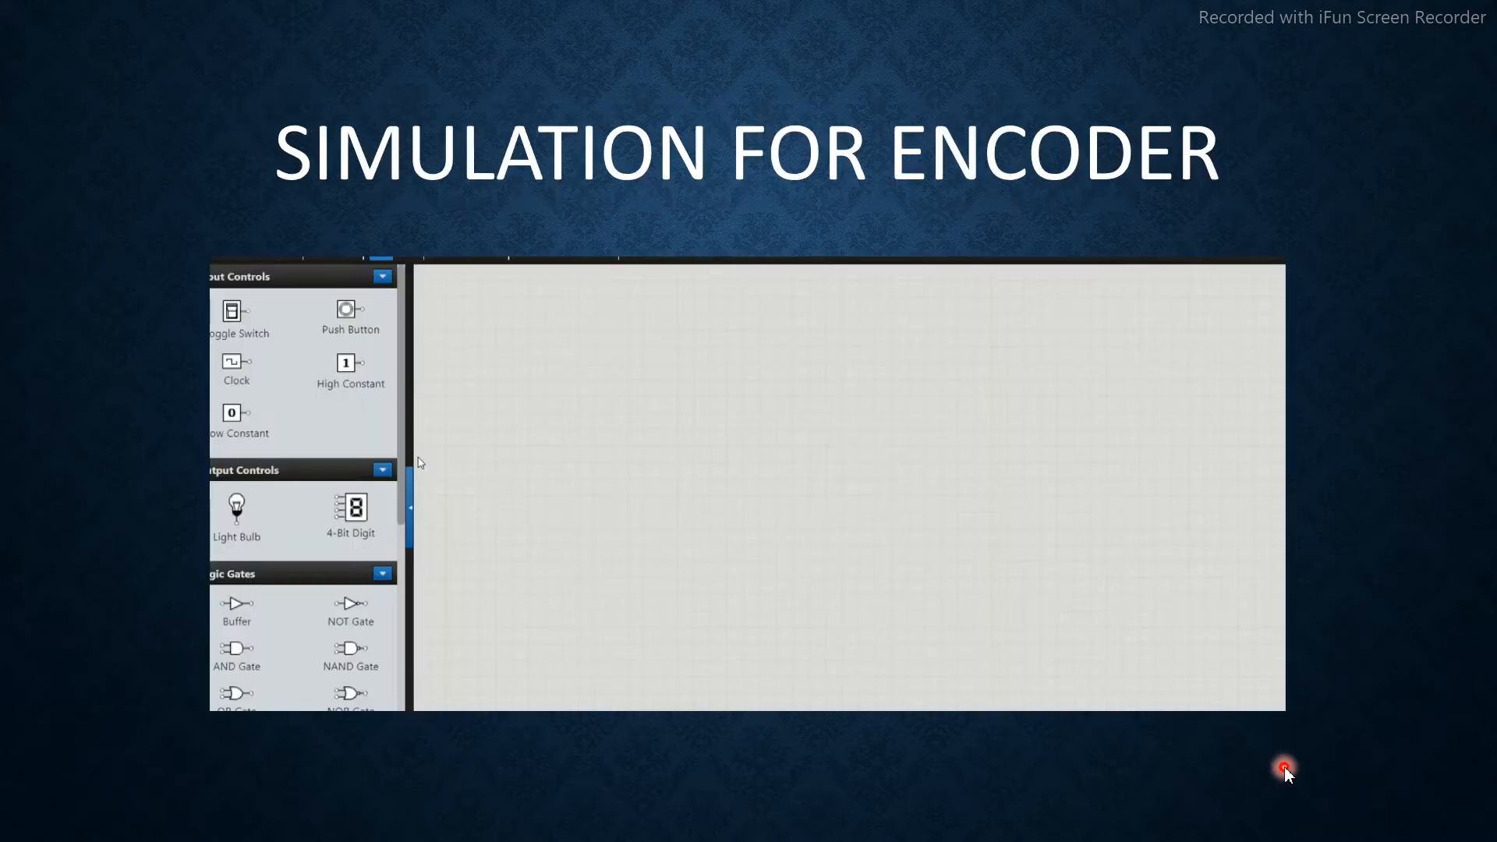
pyautogui.moveTo(306, 705)
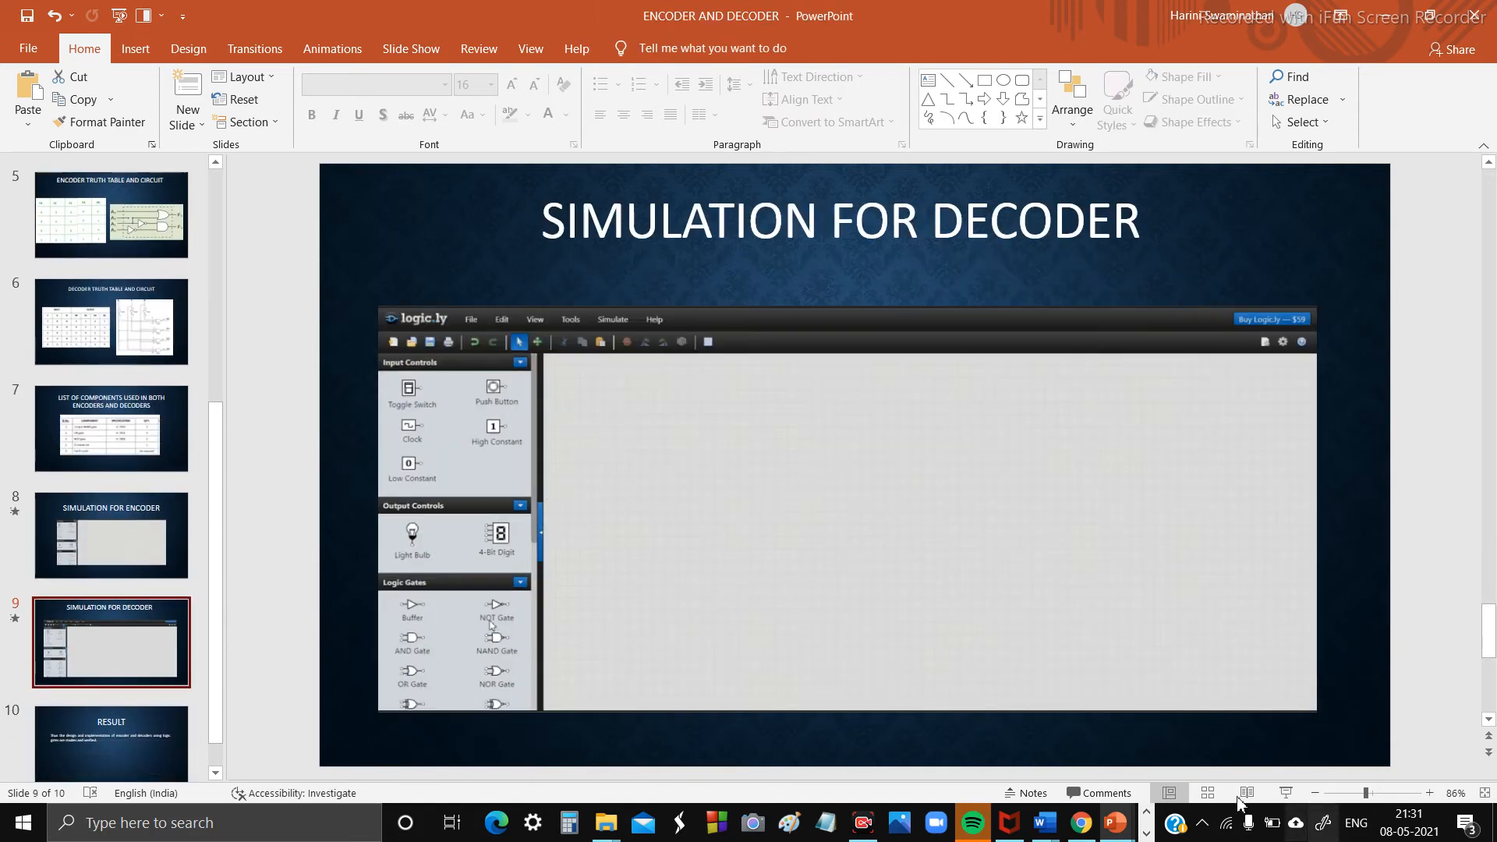
pyautogui.moveTo(1294, 794)
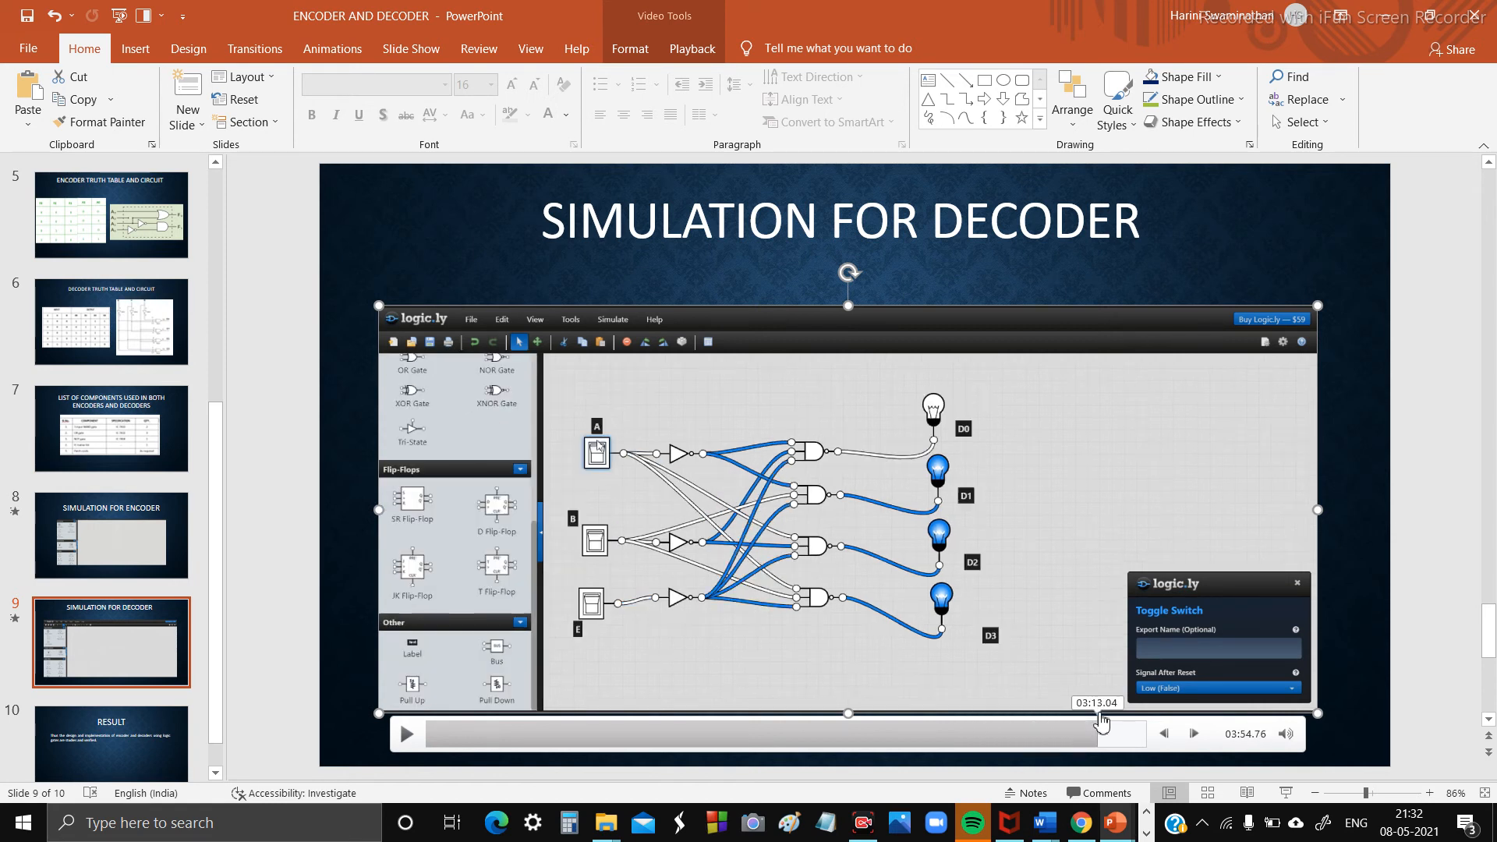
# Seek the decoder video to about 03:46, where input B is on and only bulb D1 is dark.
pyautogui.click(1076, 733)
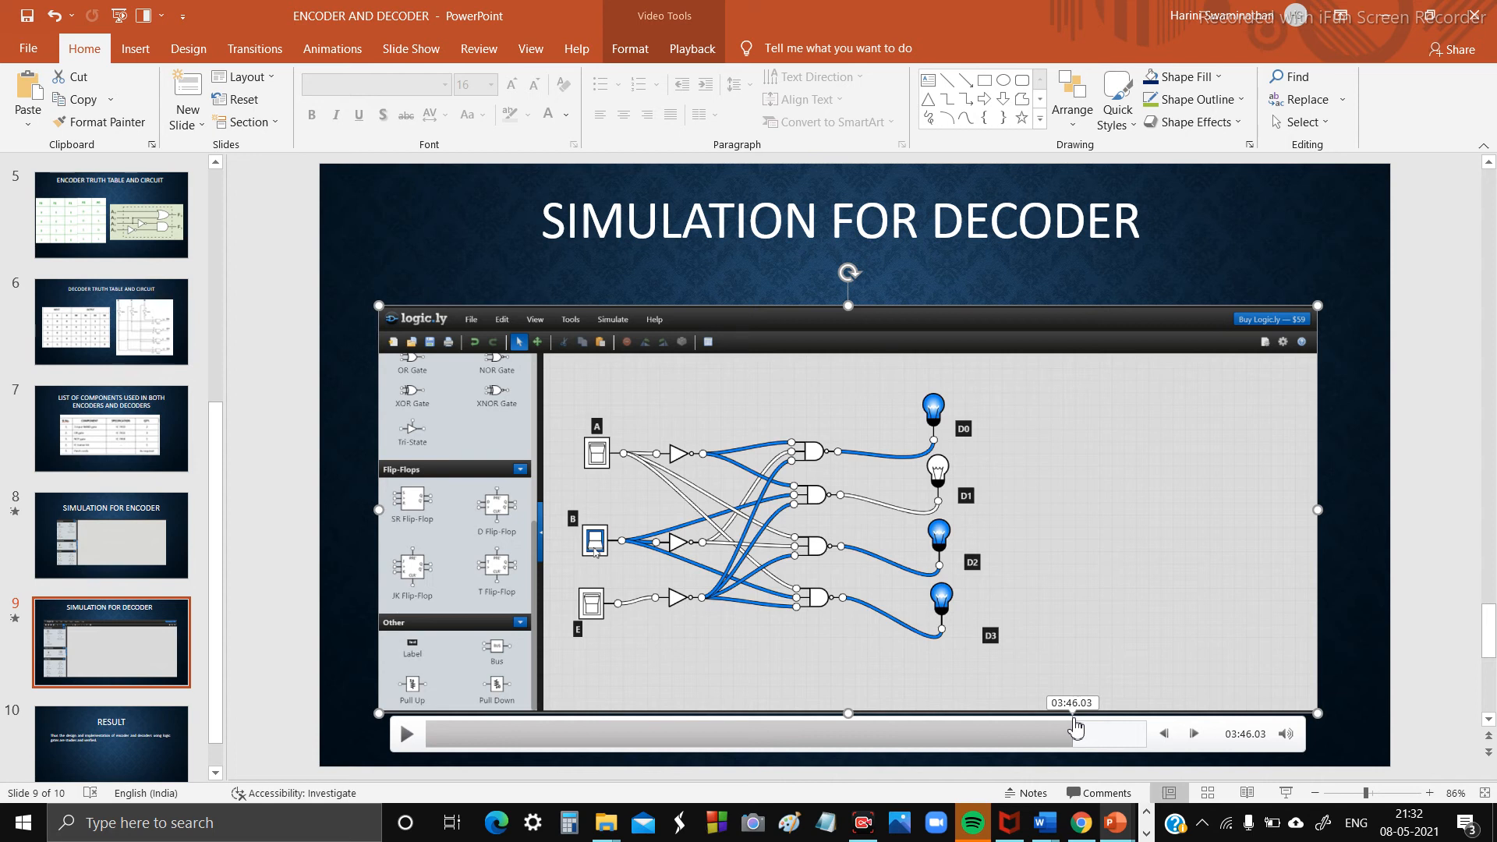
pyautogui.moveTo(612, 573)
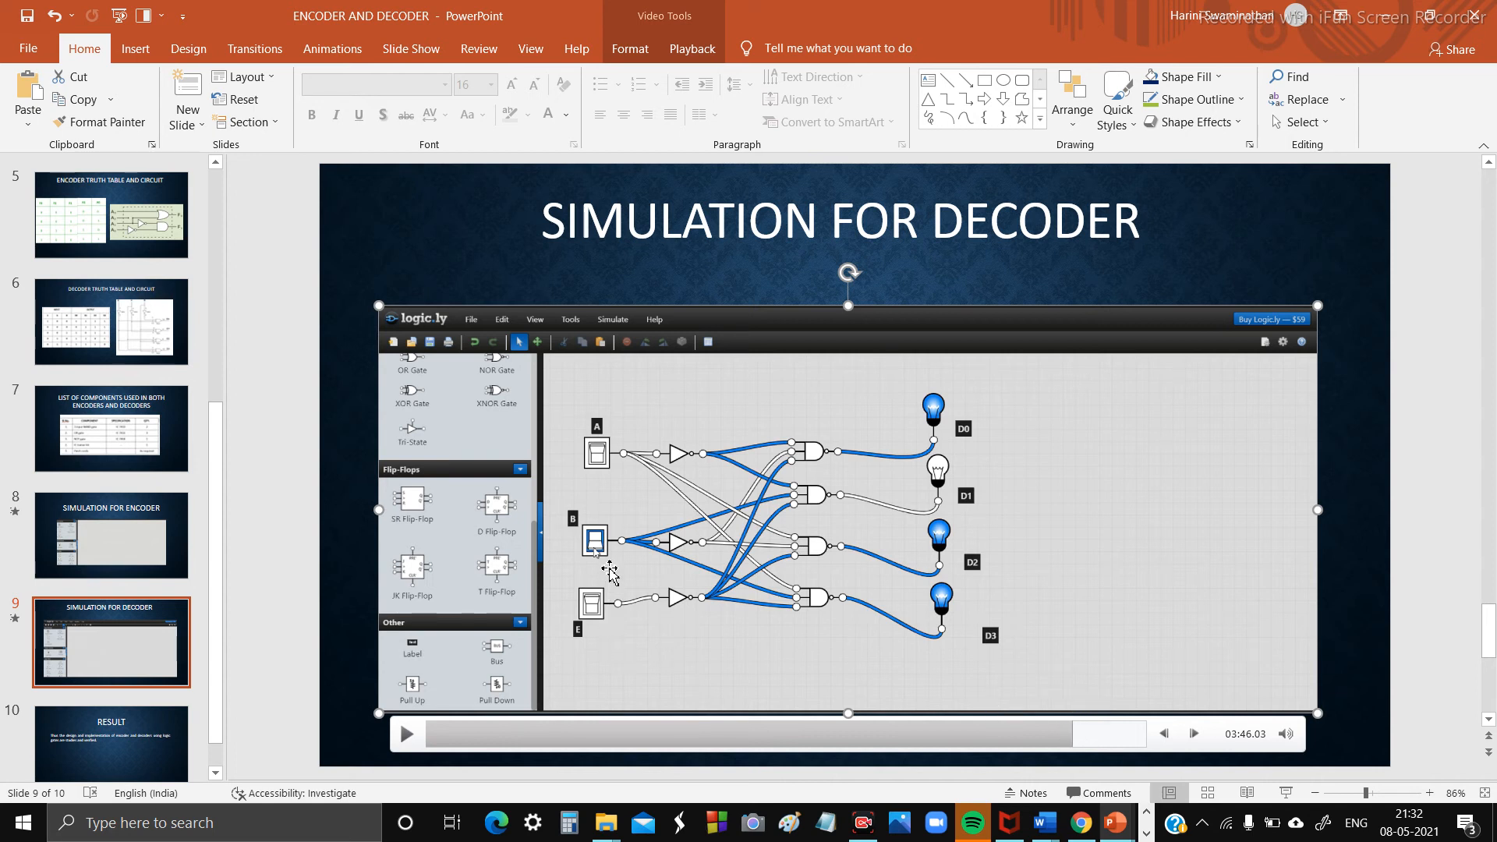
pyautogui.moveTo(714, 466)
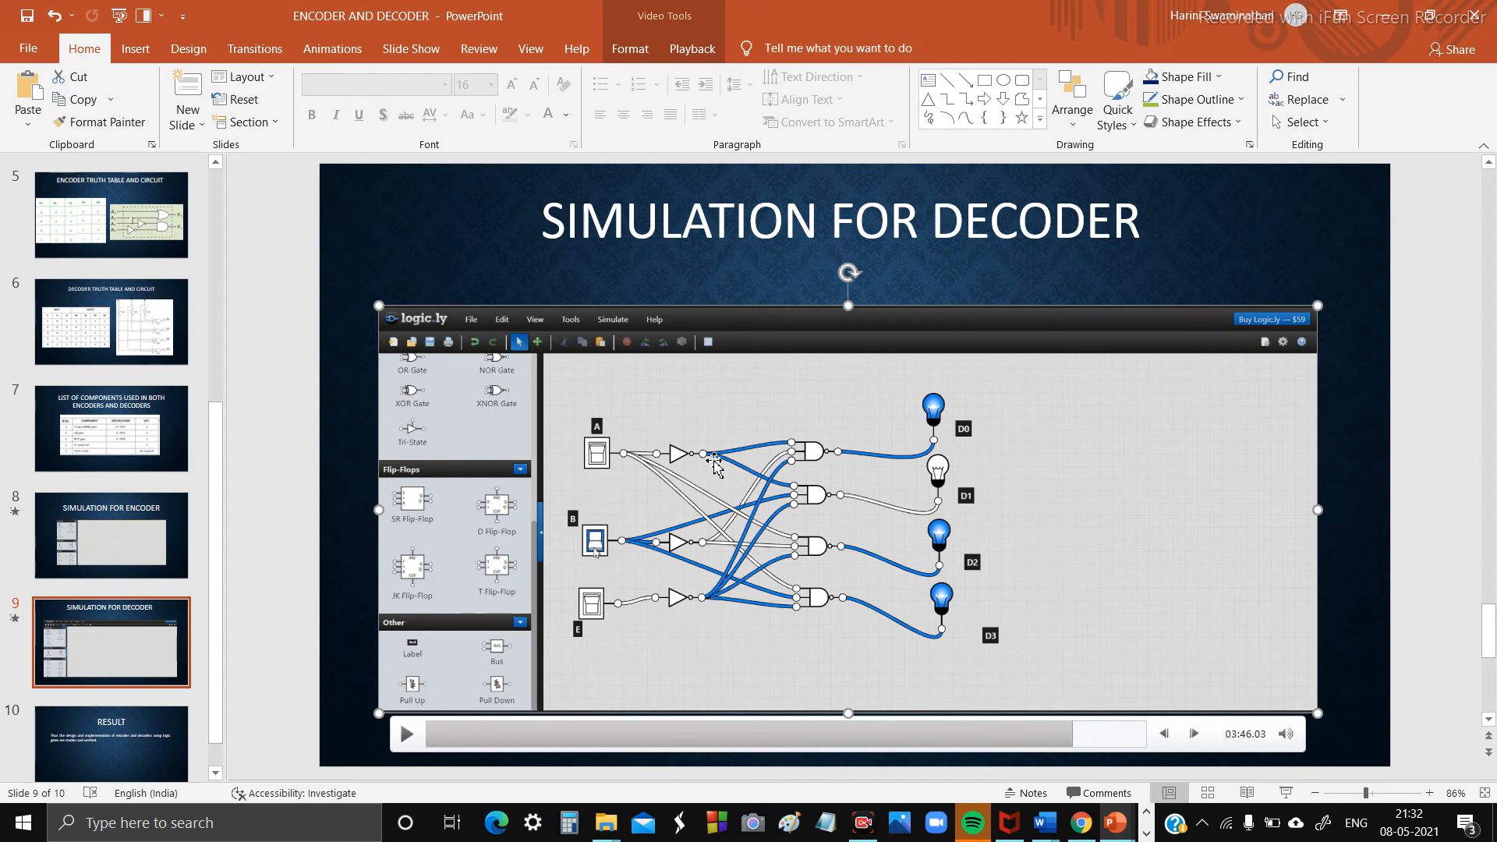
pyautogui.moveTo(903, 649)
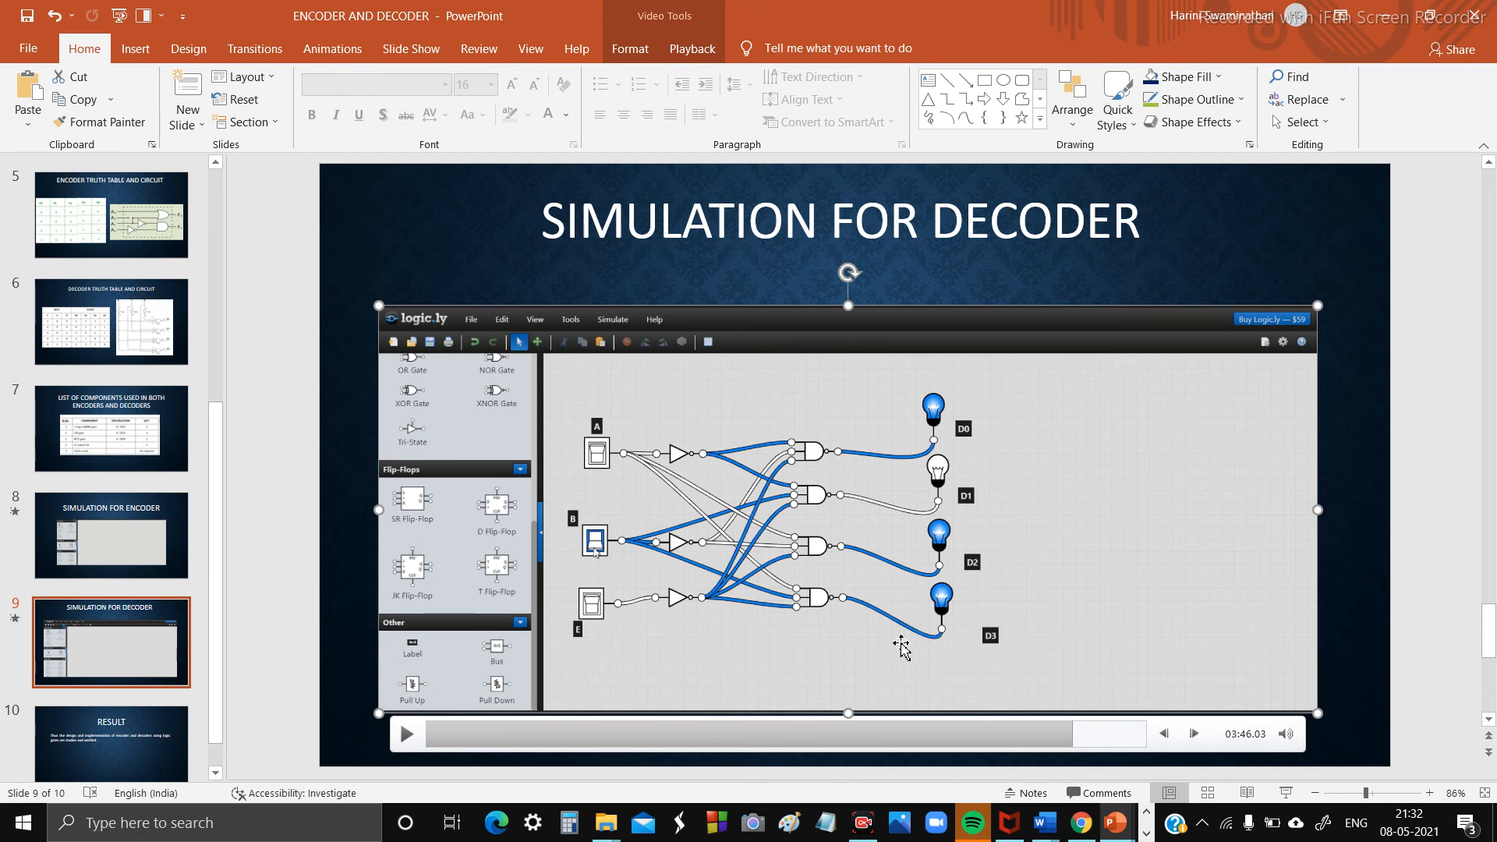
pyautogui.moveTo(998, 437)
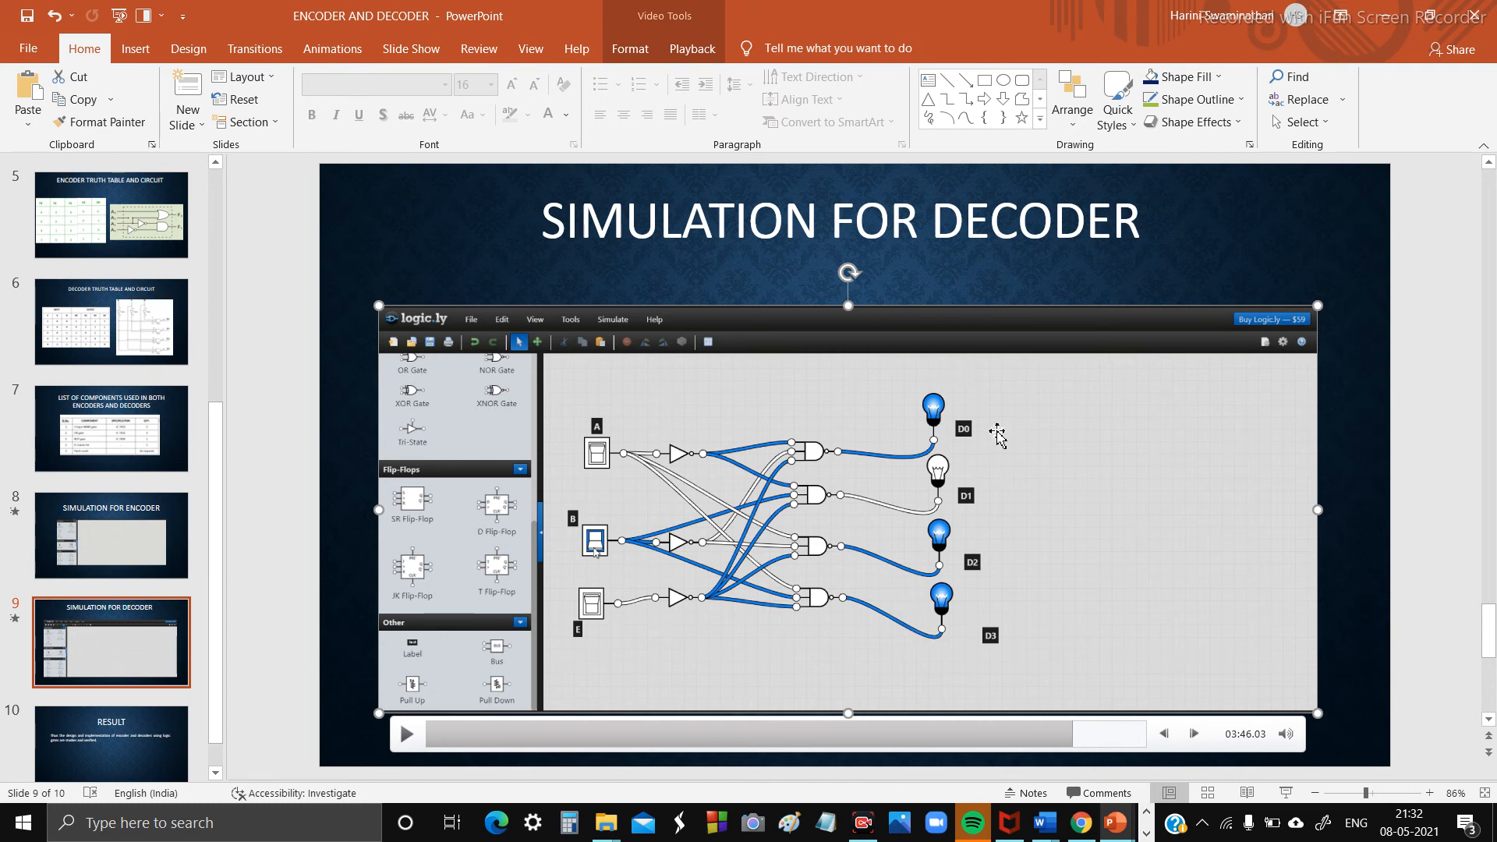
pyautogui.moveTo(1011, 670)
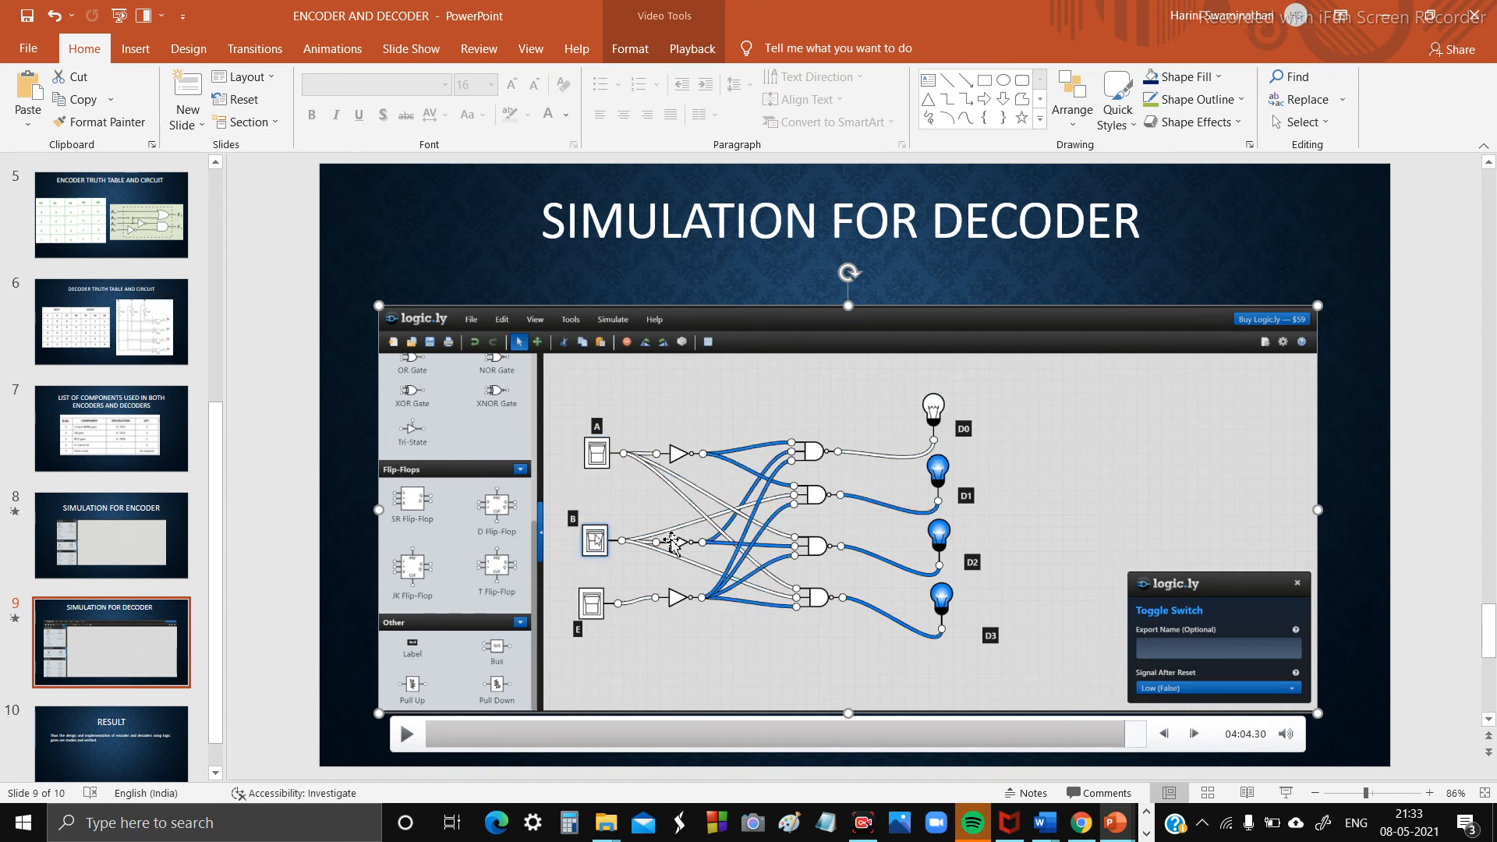
pyautogui.moveTo(613, 647)
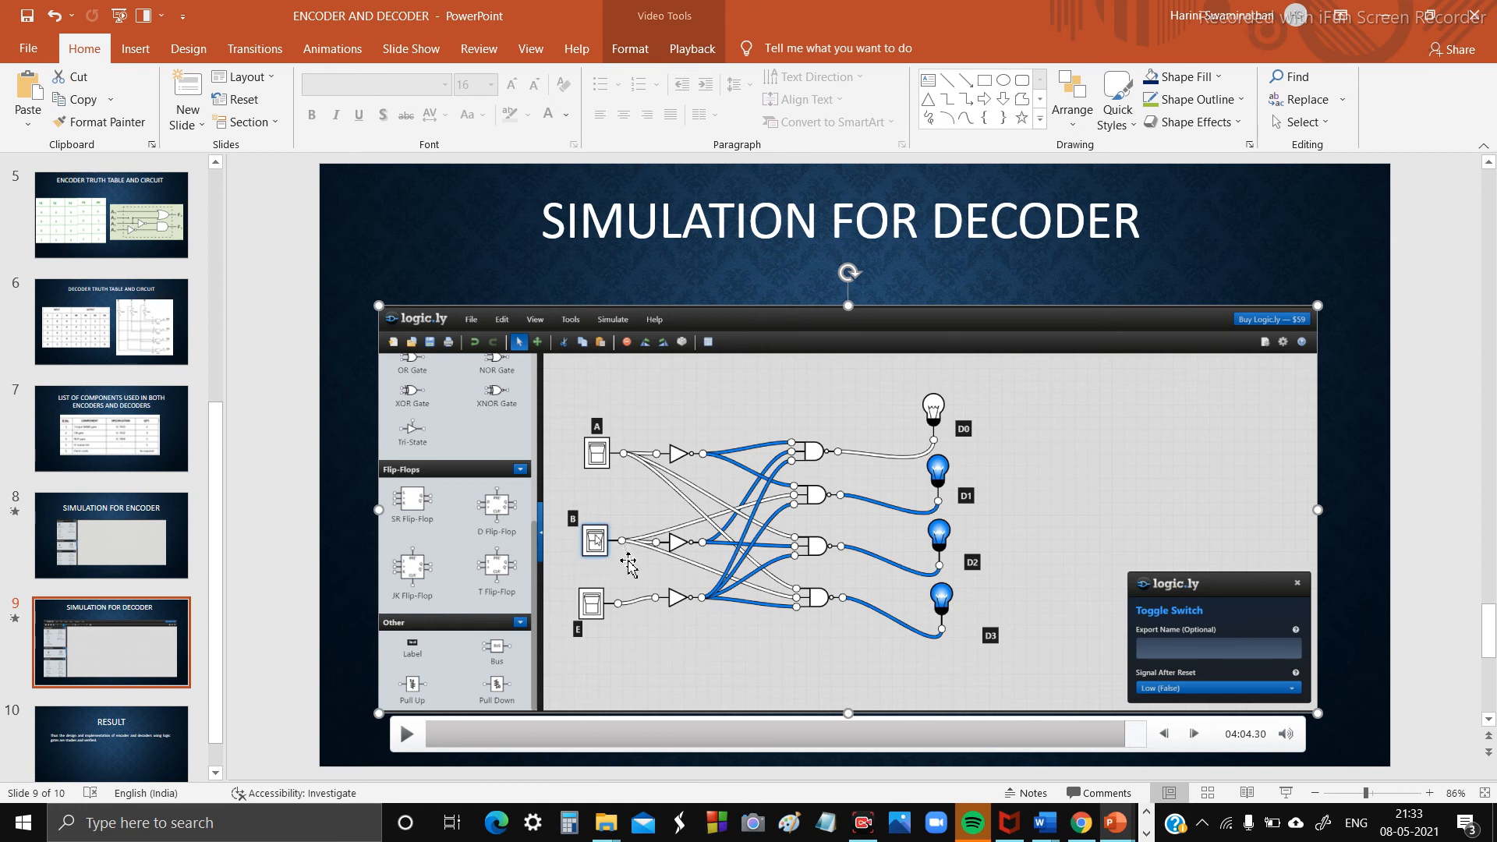
pyautogui.moveTo(979, 759)
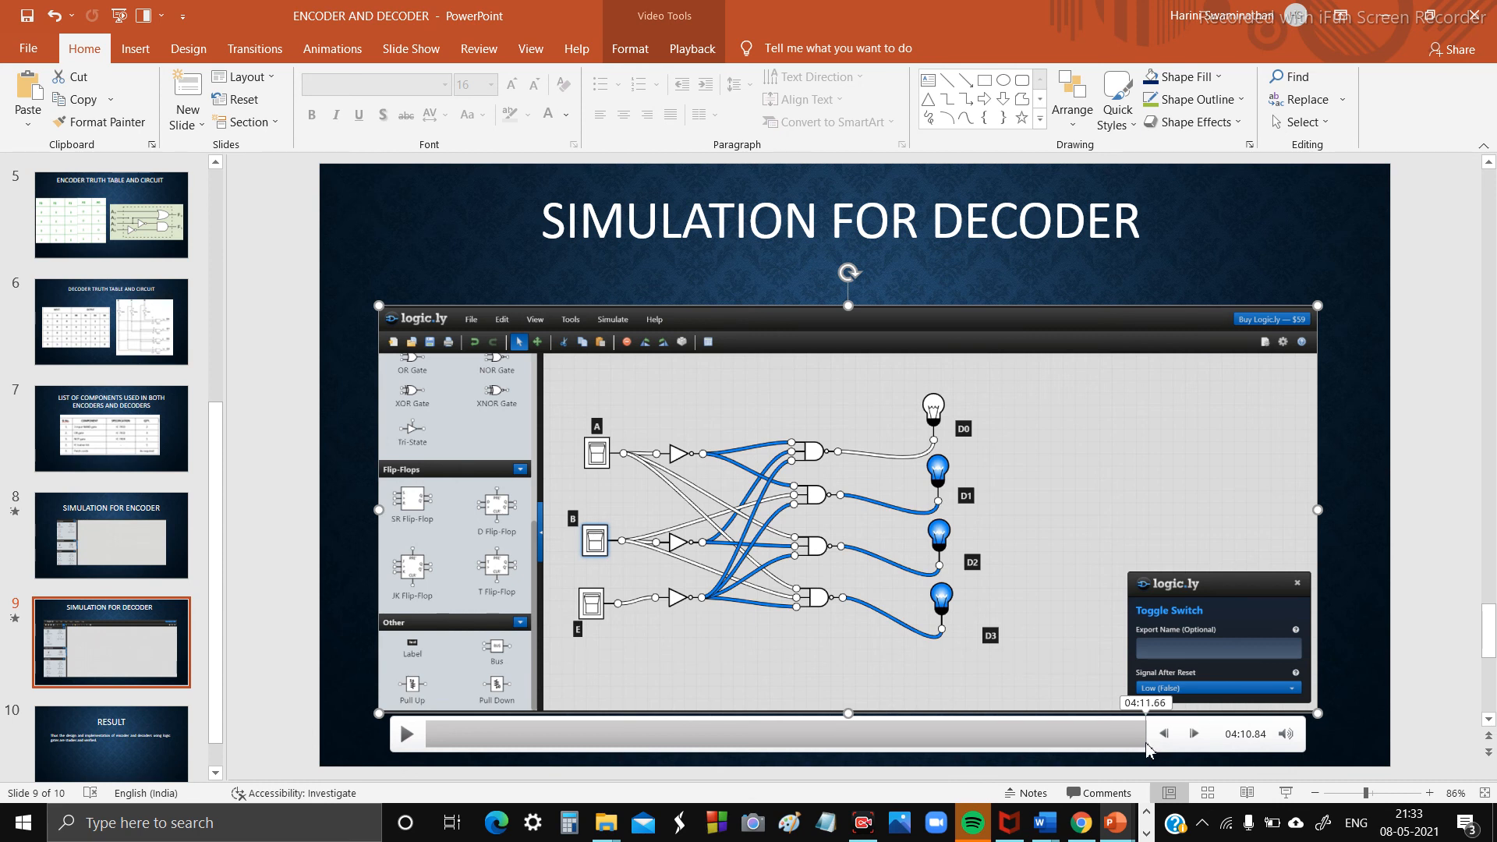
pyautogui.moveTo(619, 740)
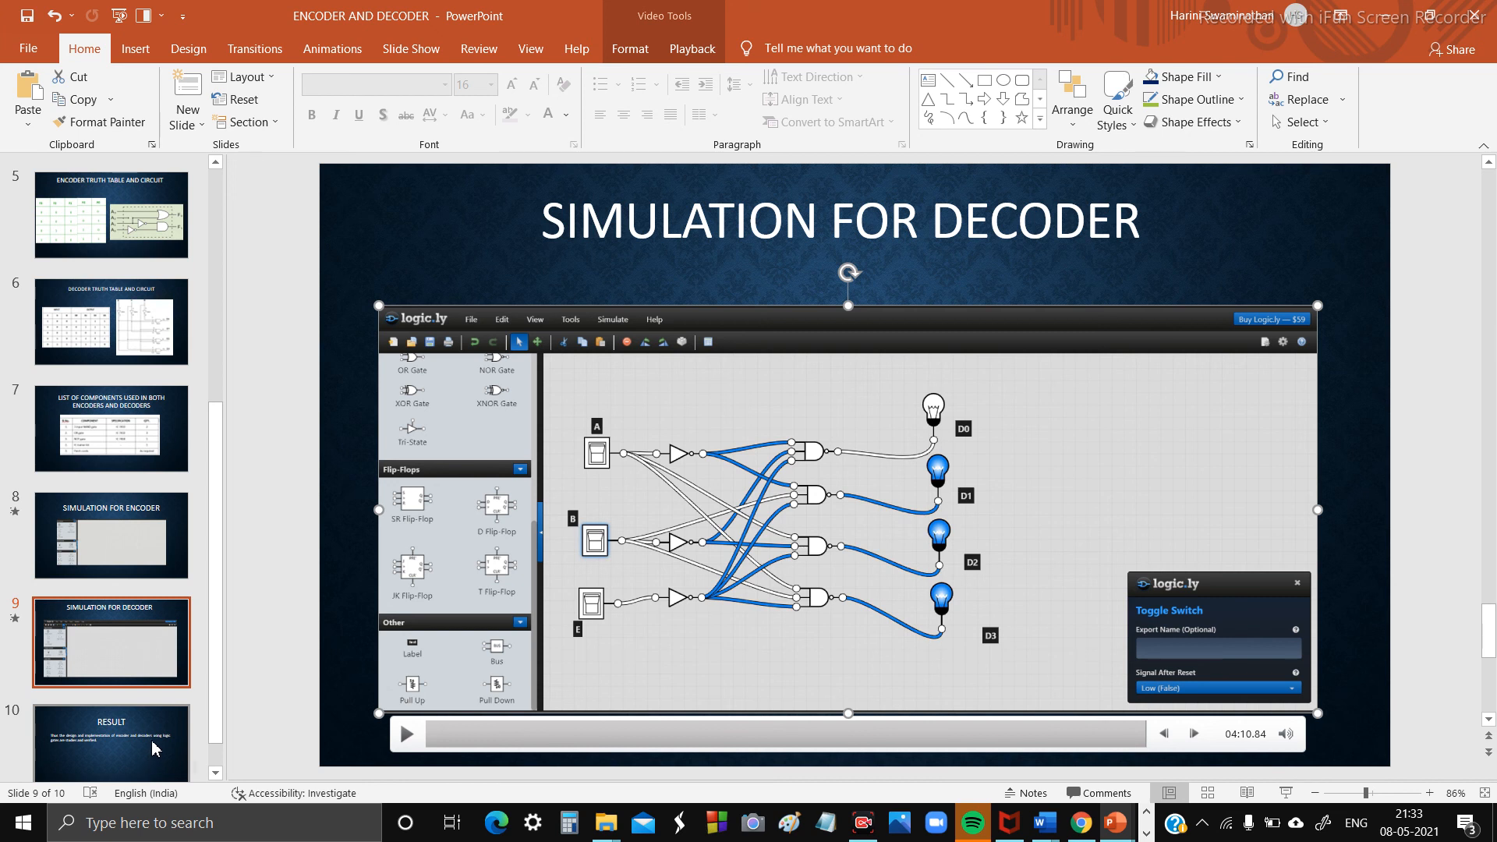
pyautogui.moveTo(239, 711)
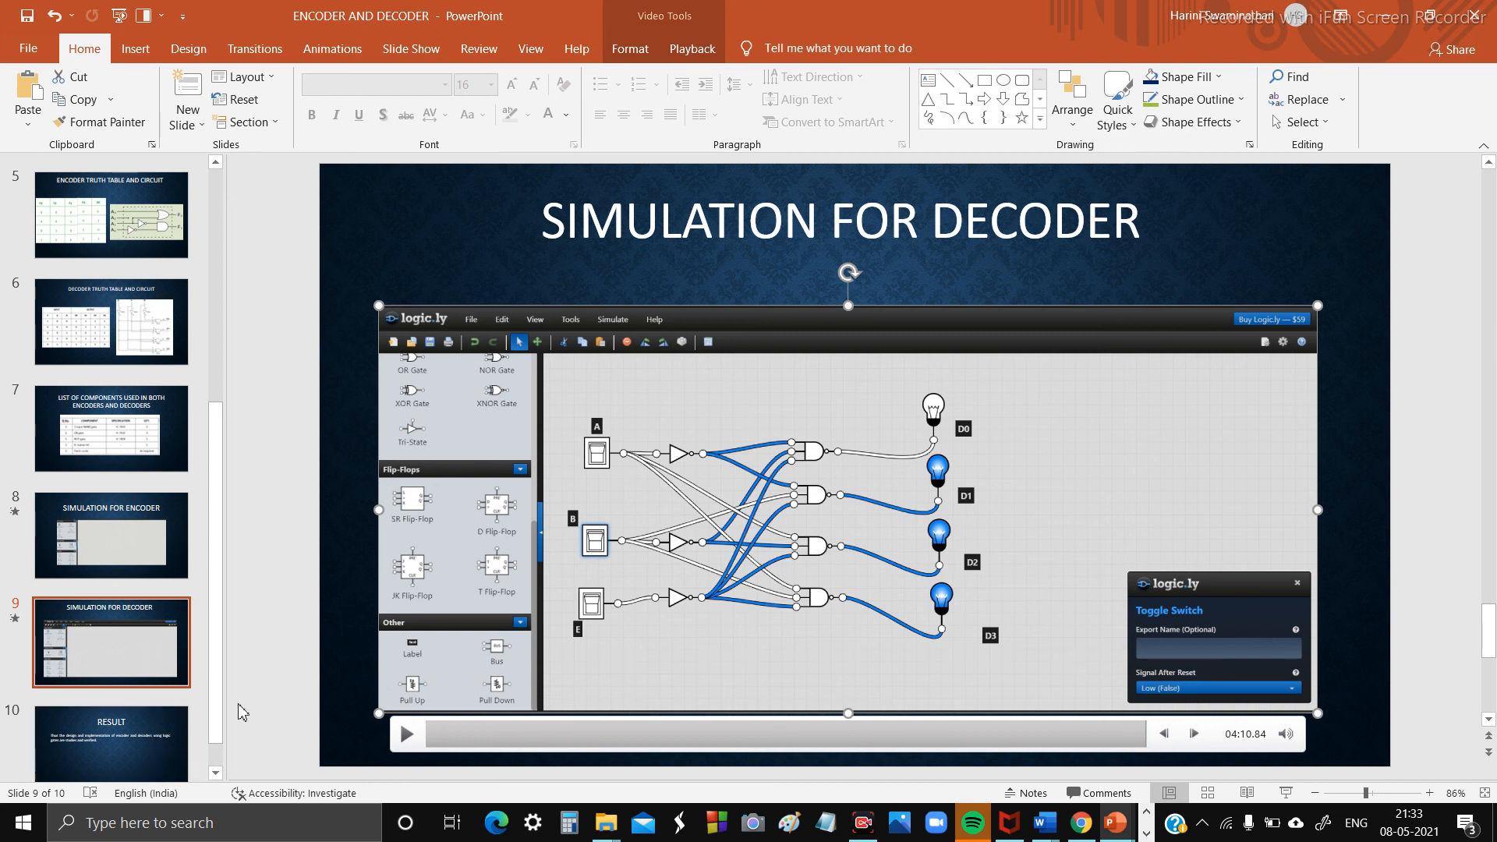